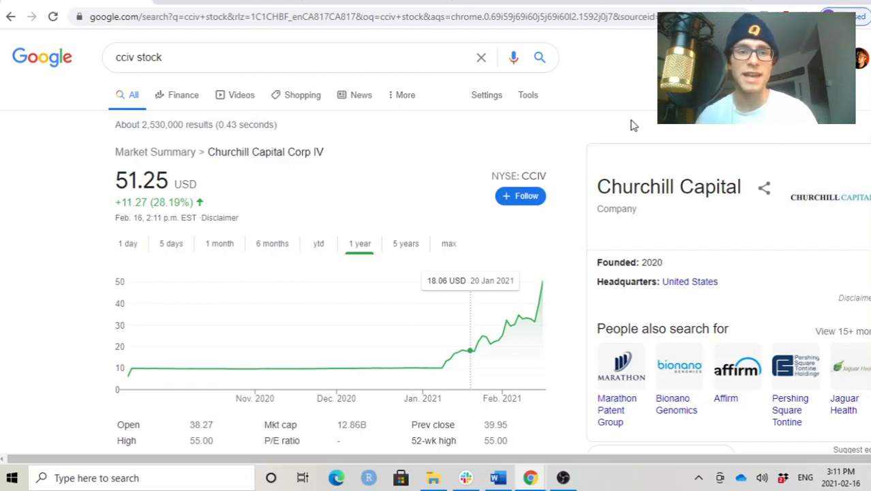
mouse_move(617, 56)
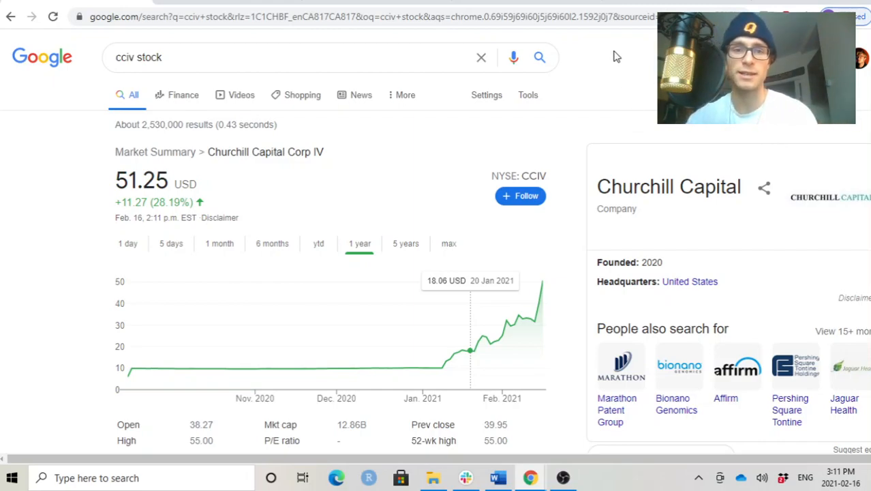
mouse_move(438, 371)
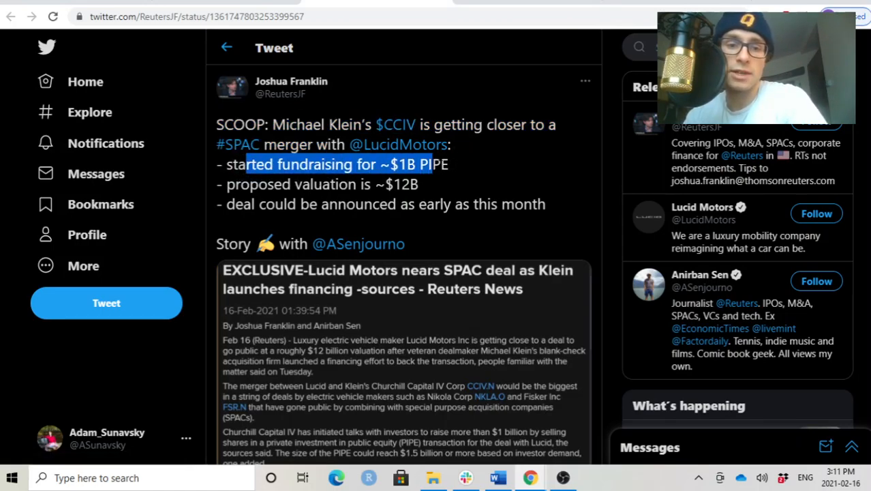
Scroll through the Reuters tweet's embedded article on Lucid Motors nearing a Churchill Capital IV deal.
scroll("down", 3)
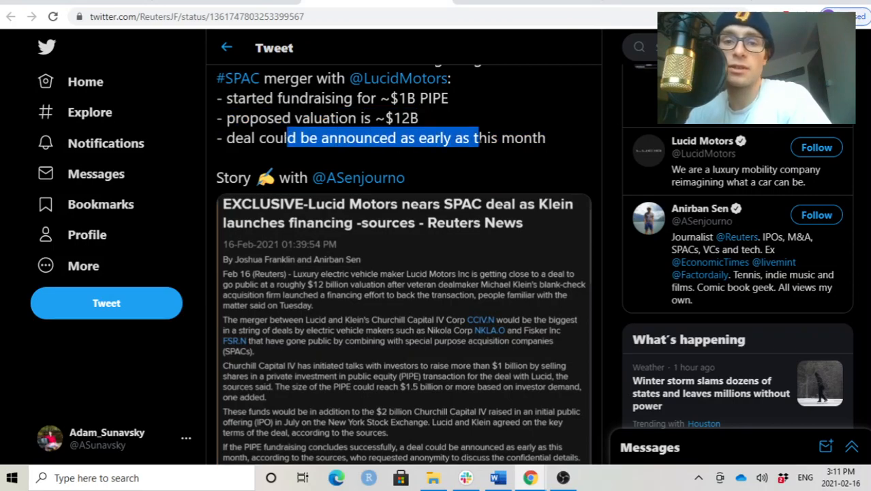
scroll("down", 3)
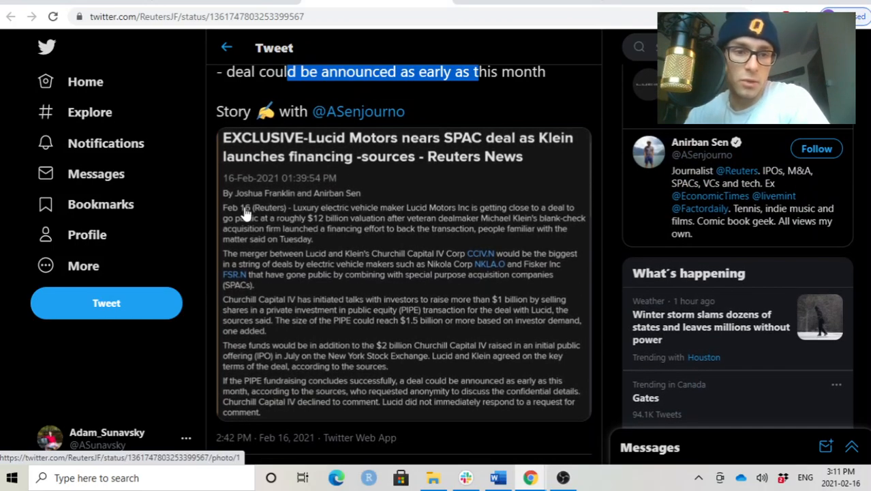
mouse_move(382, 217)
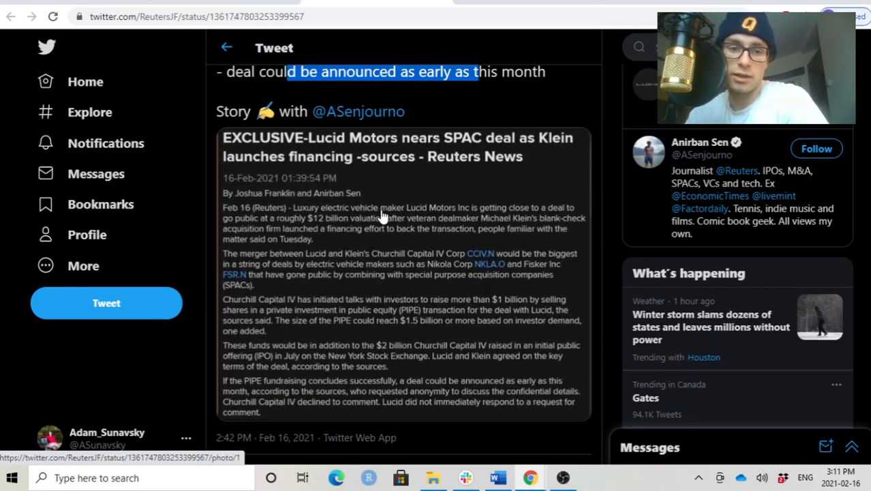
mouse_move(521, 219)
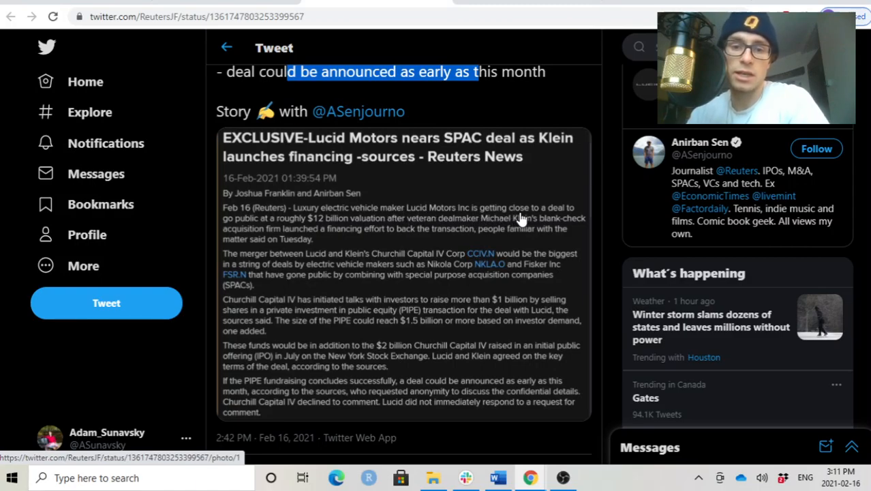
mouse_move(267, 228)
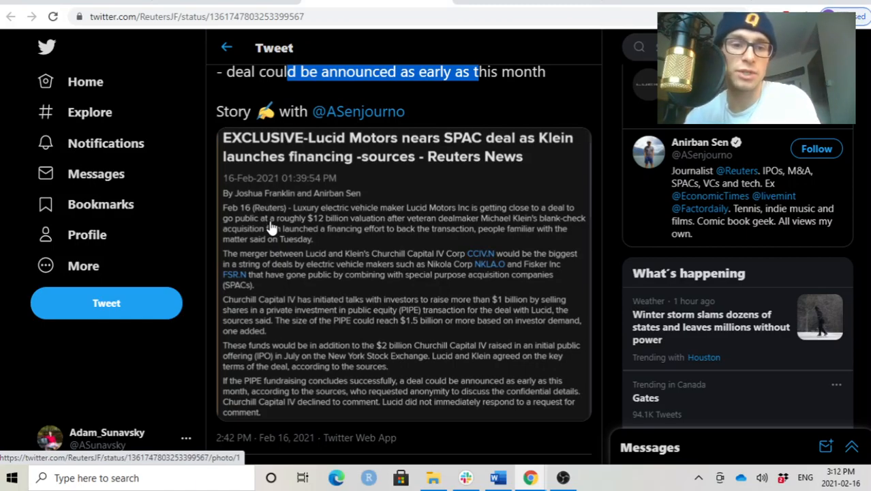
mouse_move(430, 237)
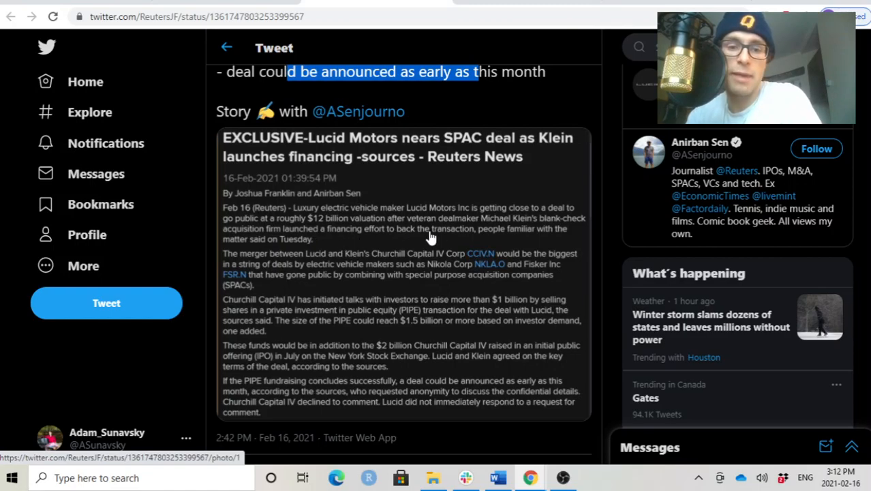
mouse_move(399, 242)
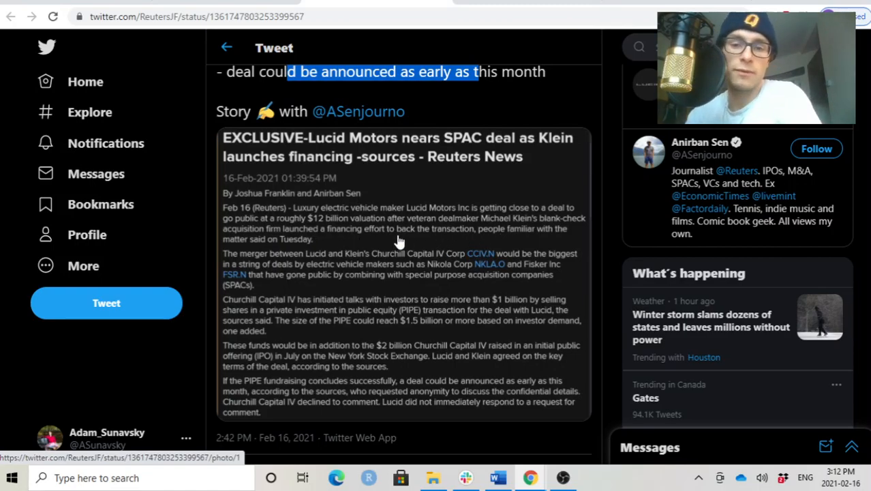
scroll("down", 3)
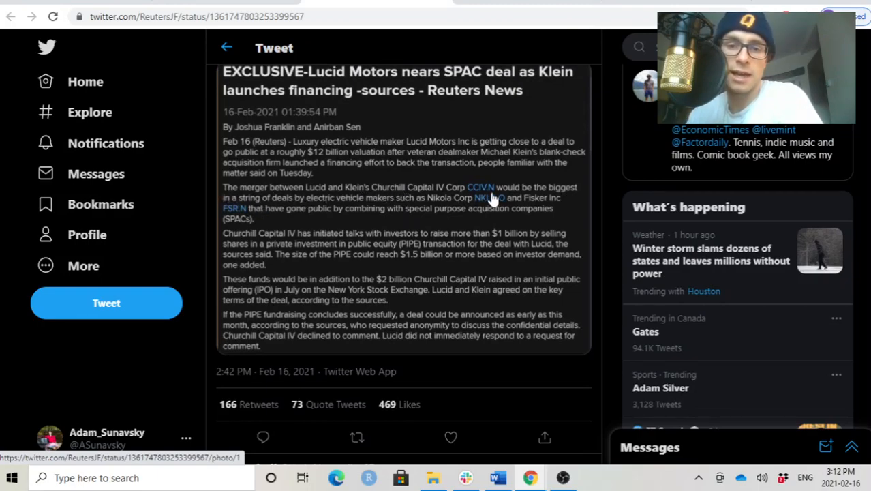
mouse_move(382, 237)
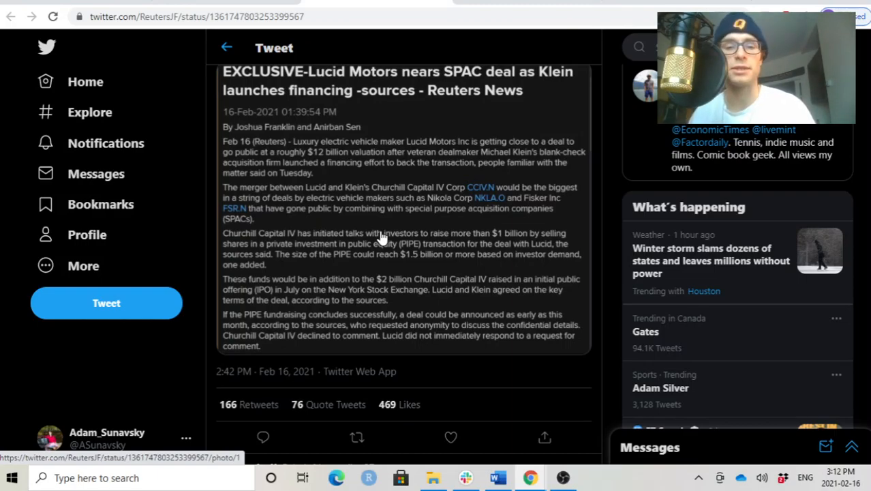
left_click(451, 437)
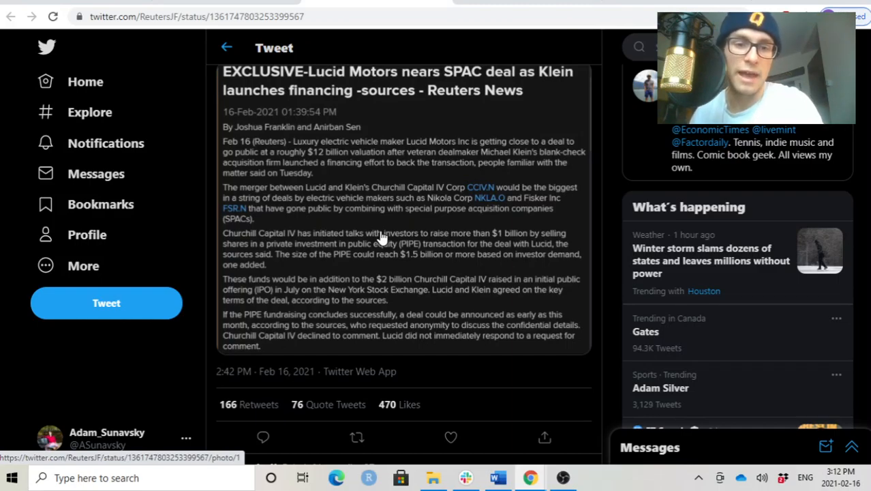
mouse_move(452, 221)
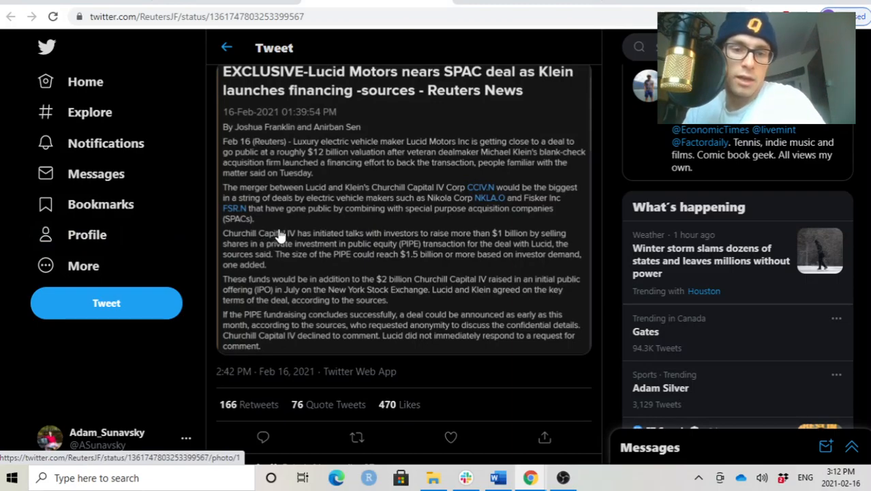
mouse_move(330, 254)
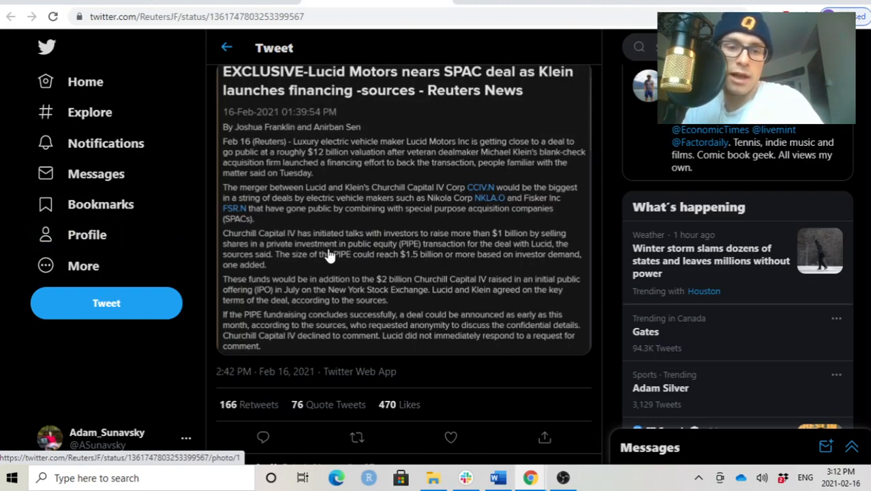
mouse_move(388, 265)
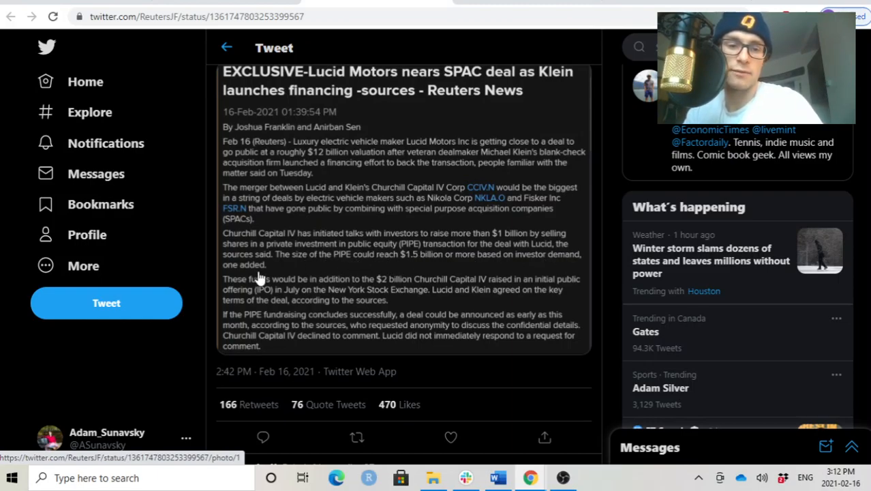
scroll("down", 3)
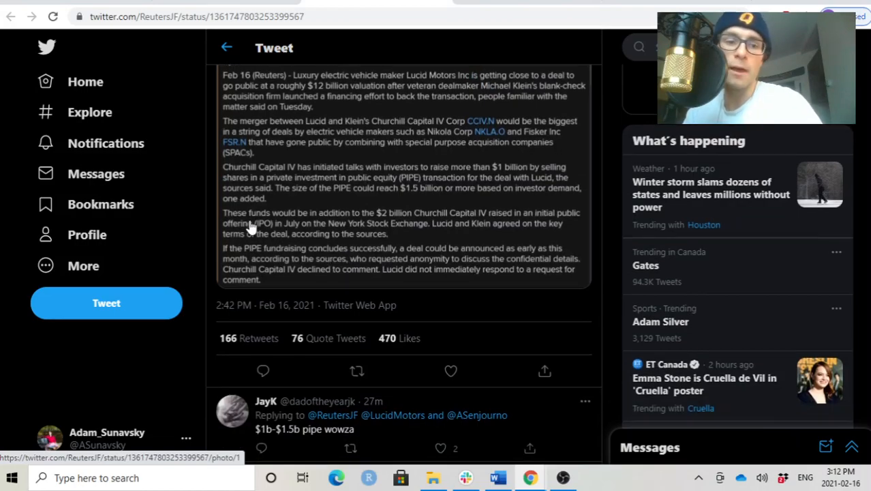
mouse_move(442, 223)
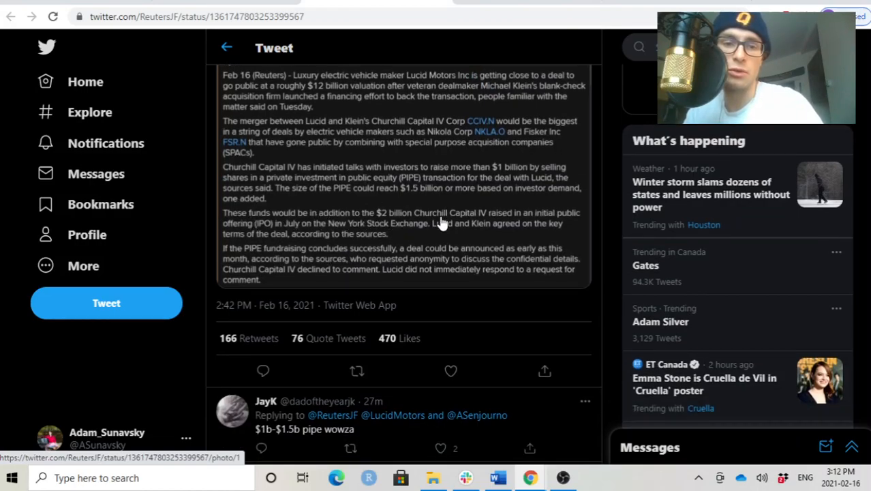
left_click(450, 371)
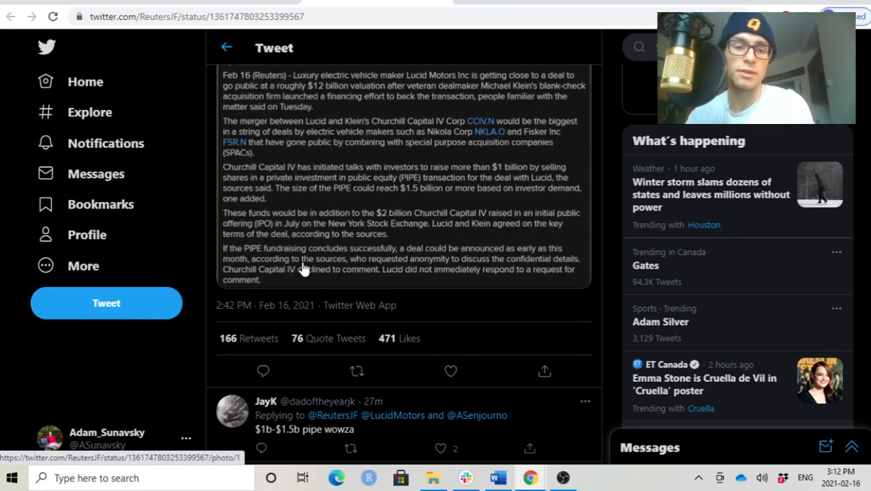
mouse_move(494, 269)
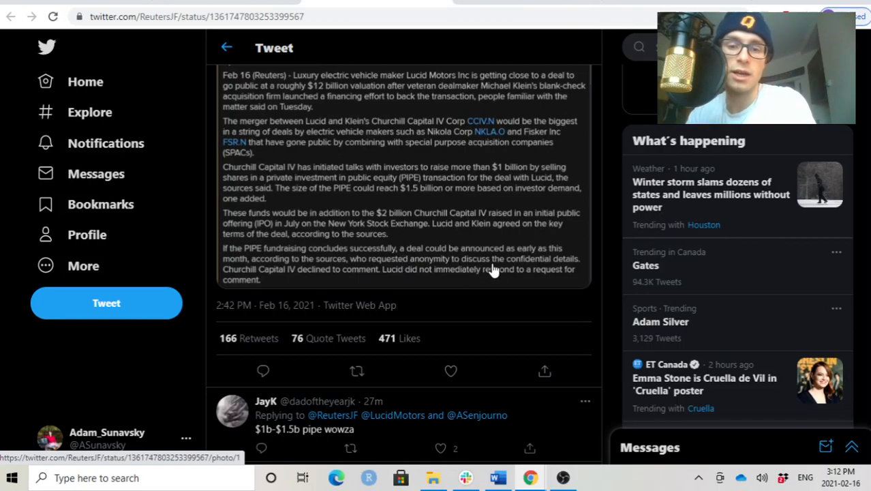
left_click(451, 370)
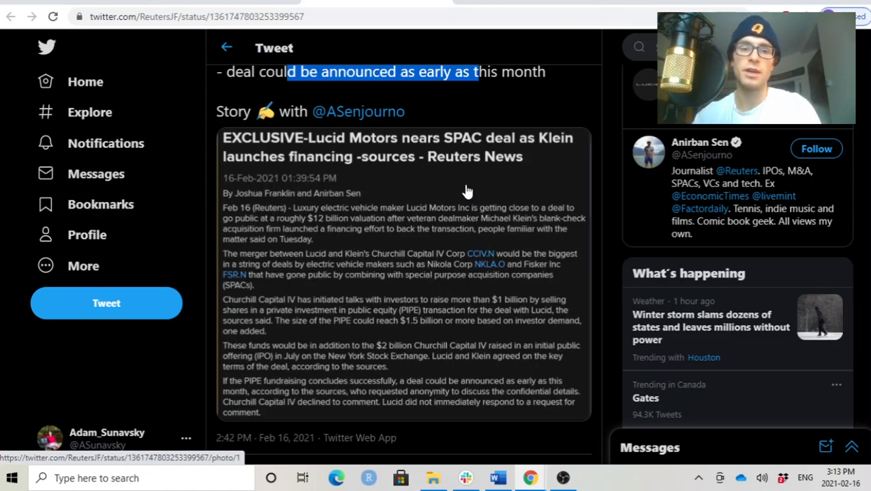
scroll("up", 3)
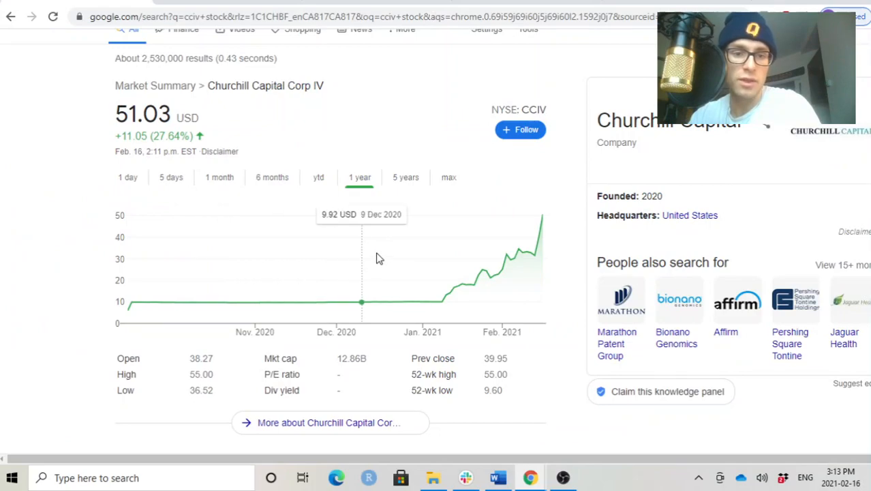
Switch the CCIV market chart to the 6 months range.
left_click(272, 177)
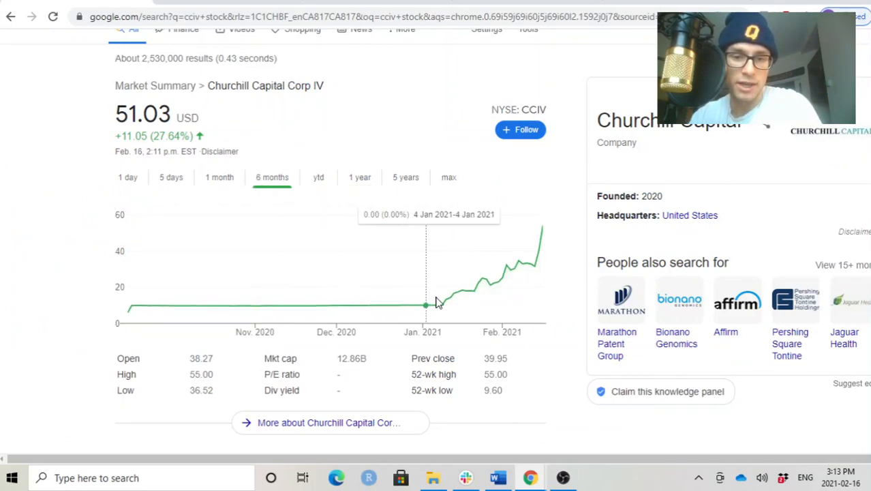
mouse_move(542, 273)
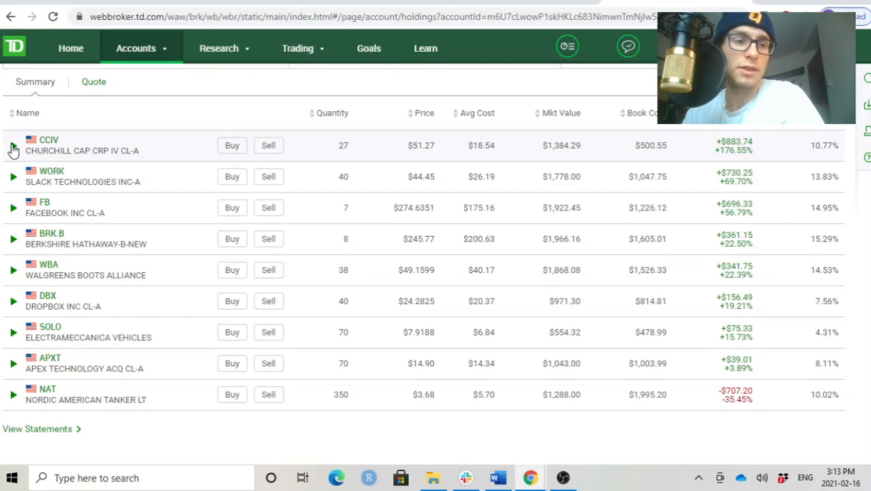
Select the 27-share CCIV quantity and expand the row into its intraday chart panel.
double_click(343, 145)
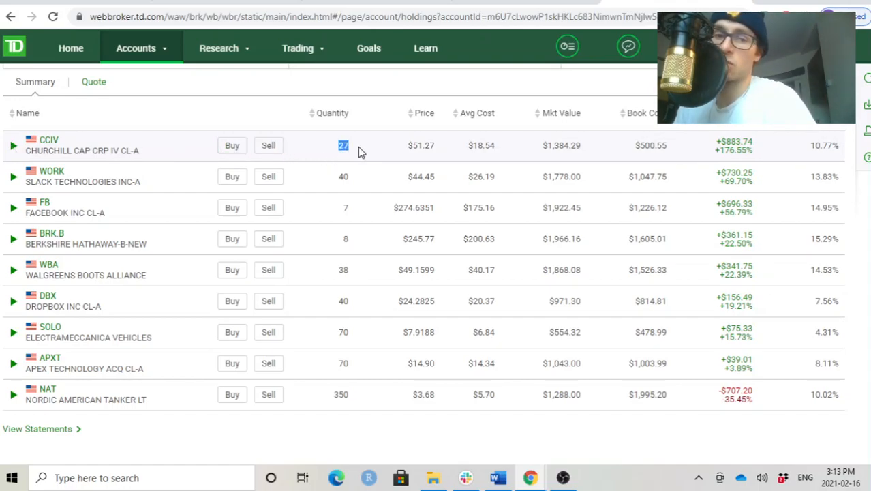
mouse_move(380, 161)
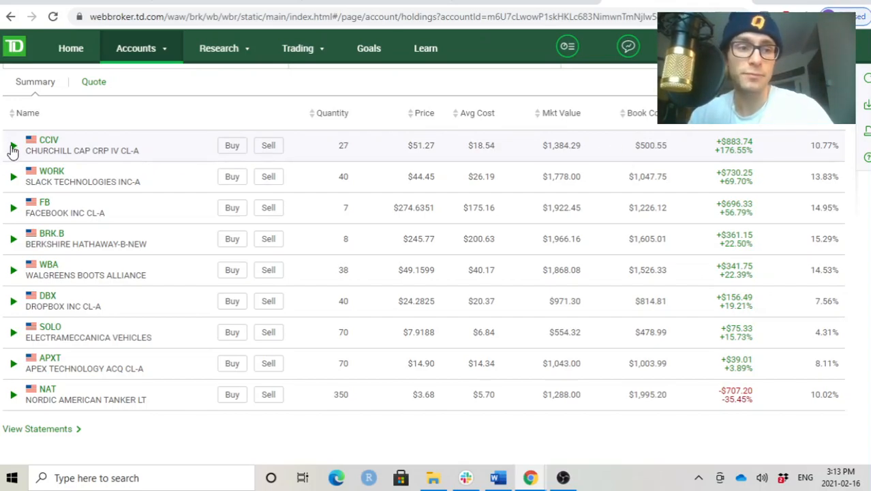
left_click(13, 146)
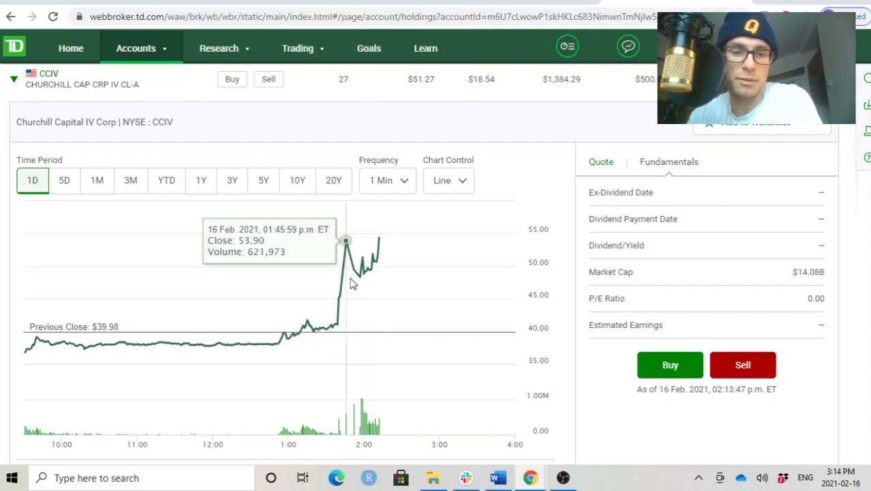
mouse_move(590, 203)
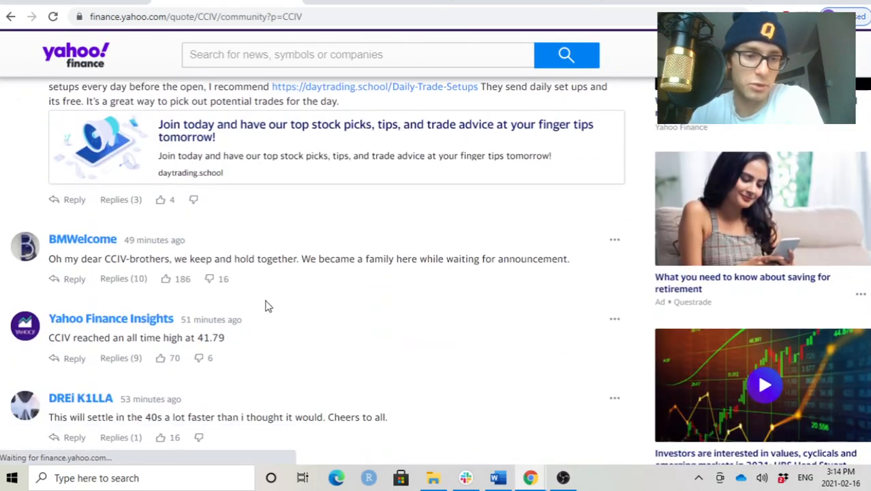
Scroll through the Top Reactions comments on Yahoo Finance's CCIV community page.
scroll("down", 3)
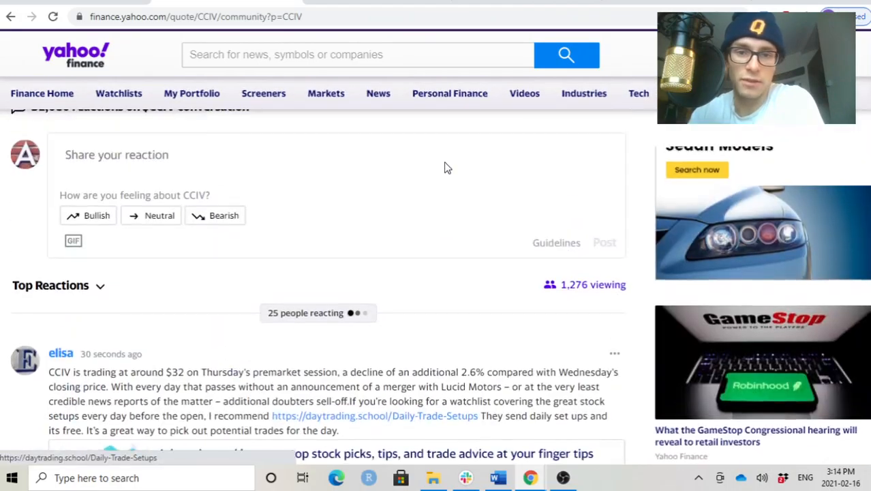
scroll("down", 3)
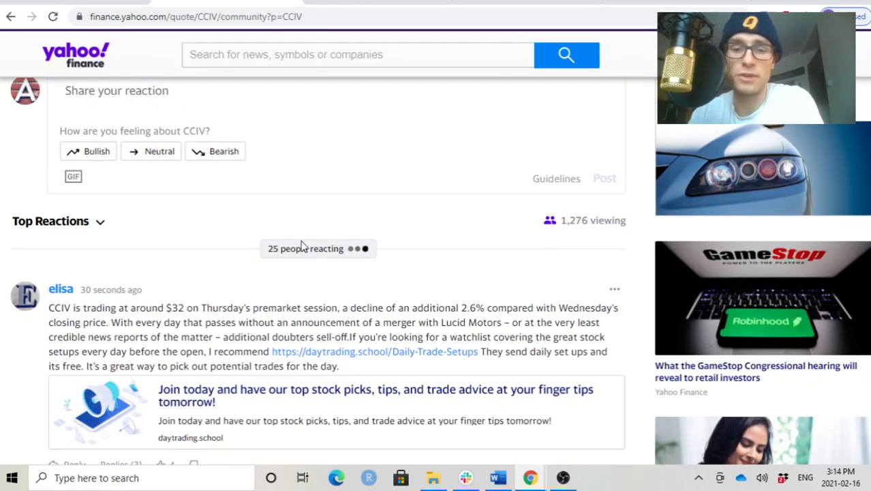
scroll("down", 3)
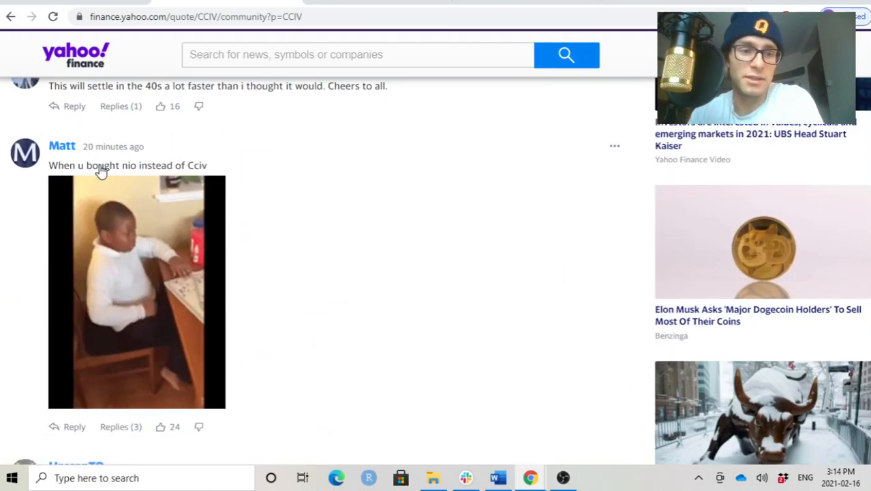
scroll("down", 3)
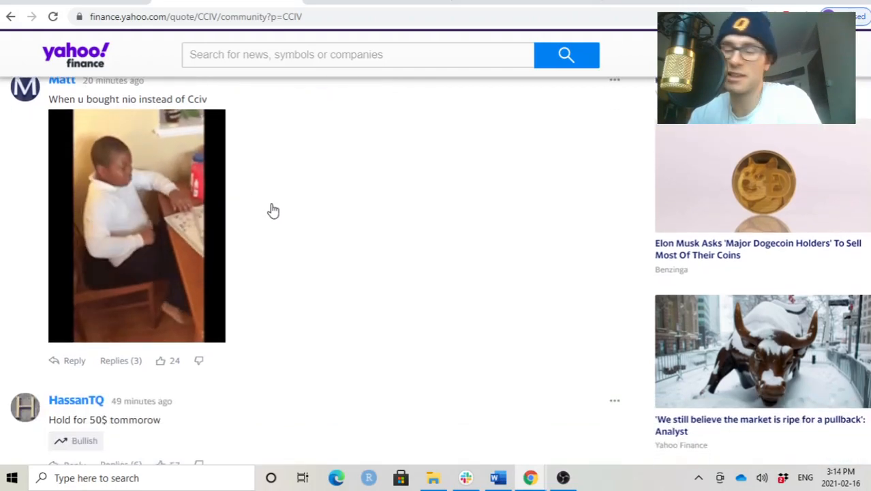
scroll("down", 3)
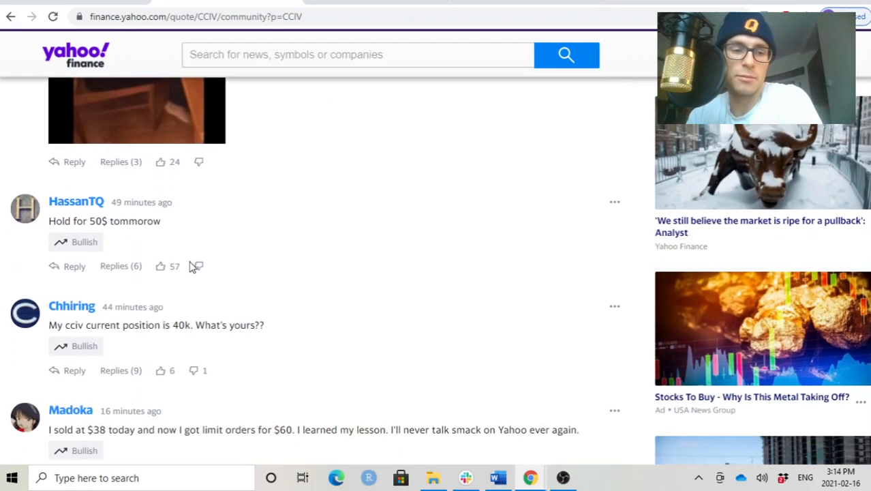
scroll("up", 3)
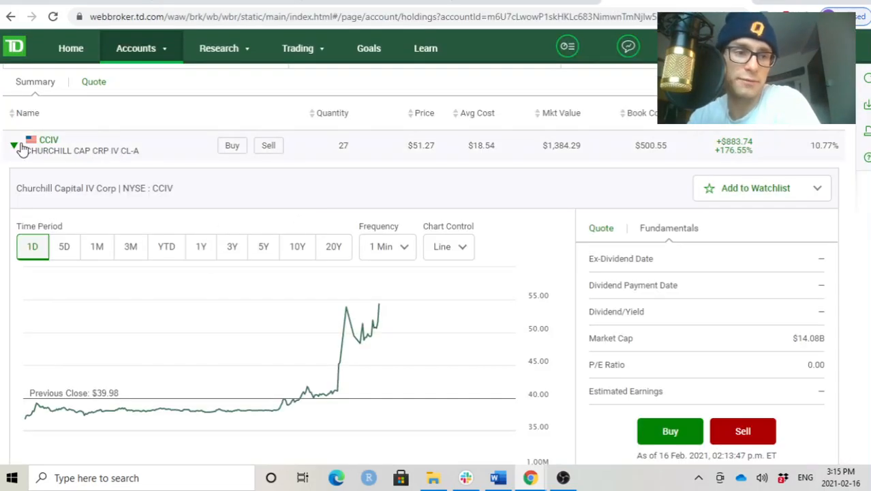
Collapse the CCIV row to show all nine holdings.
left_click(13, 146)
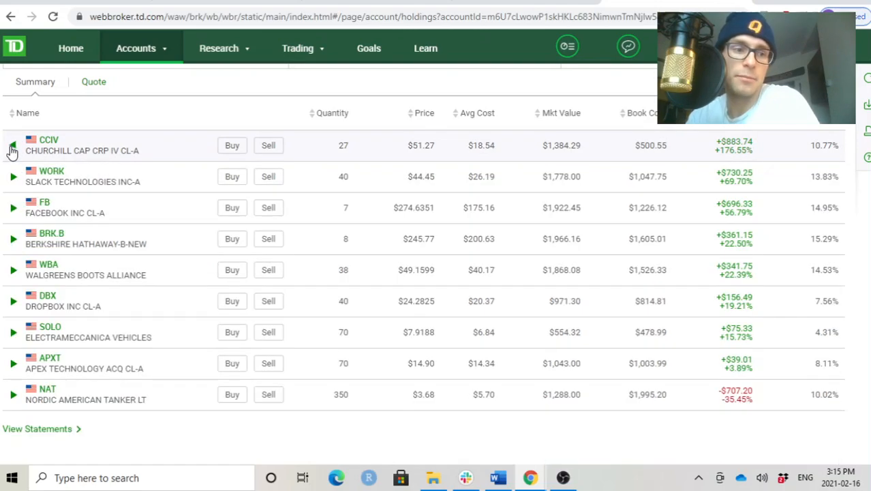